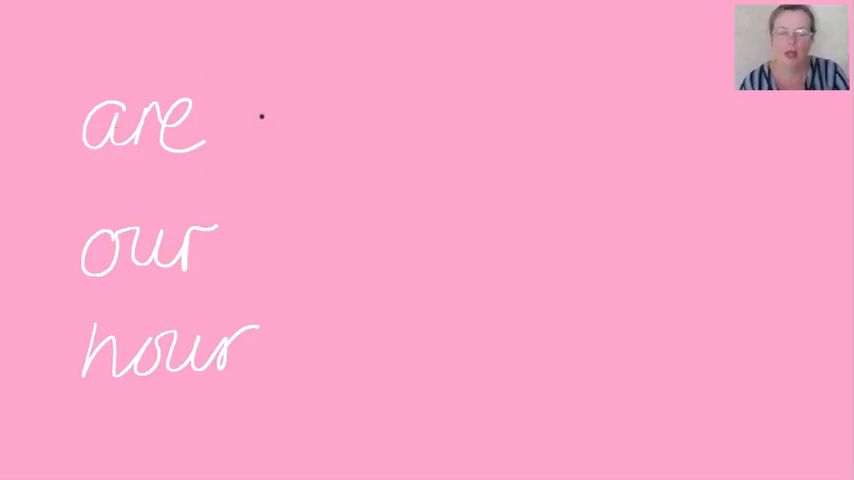
Handwrite a white lowercase 'y' just right of 'are' on the pink page.
{"action": "left_click_drag", "start_coordinate": [265, 115], "coordinate": [275, 170]}
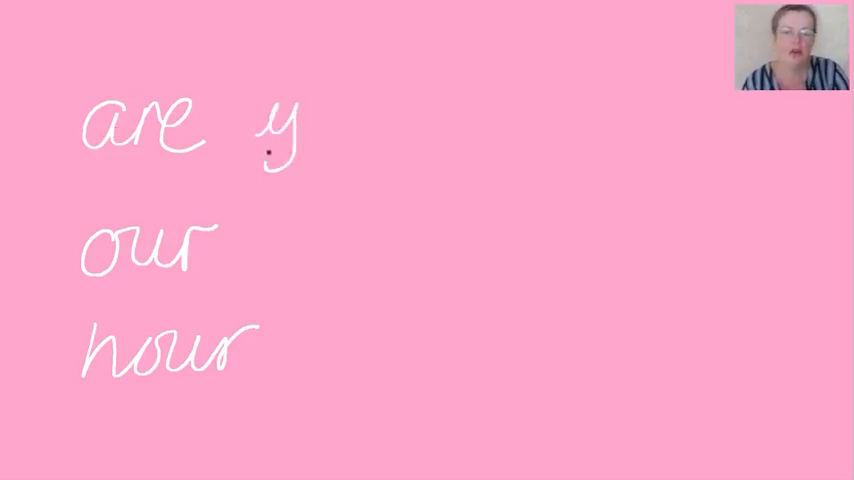